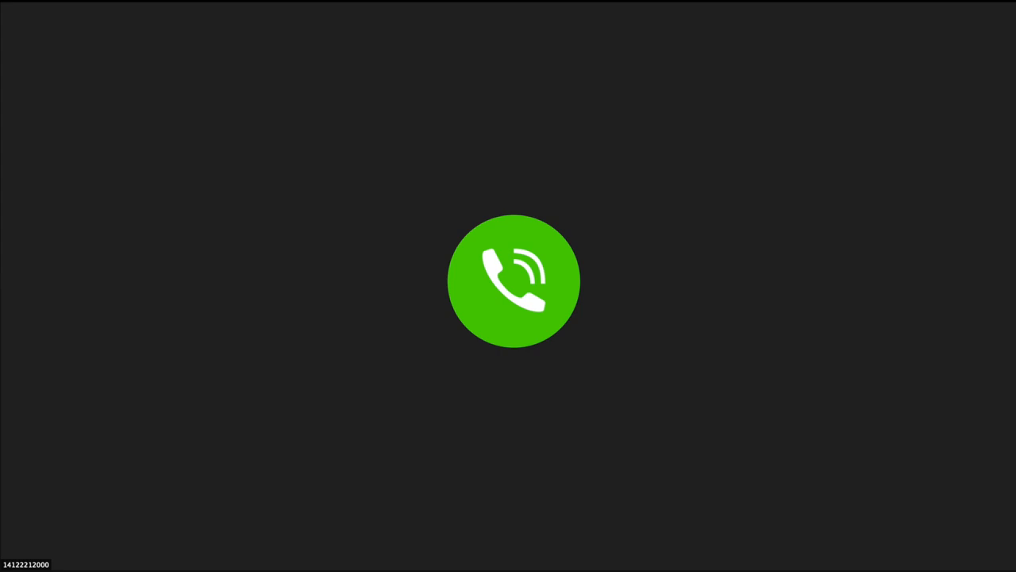
Join with computer audio so the participant's webcam video fills the meeting view
{"action": "left_click", "coordinate": [514, 281]}
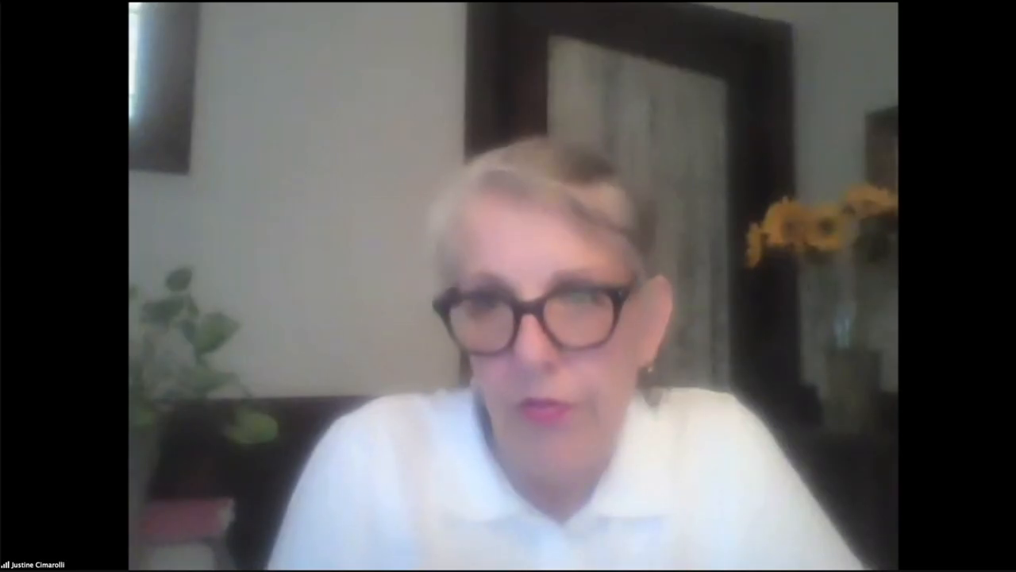